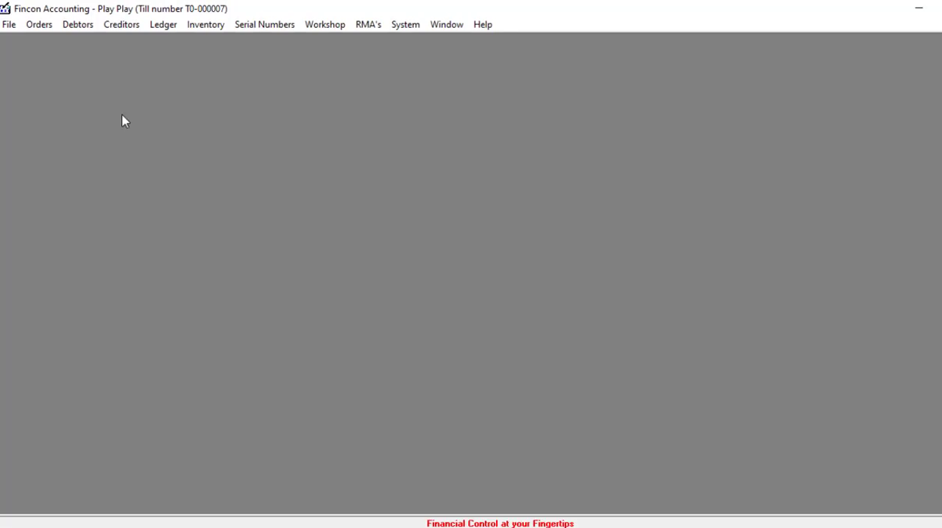
# - Open Debtor Price List Maintenance from the Debtors menu
pyautogui.click(78, 24)
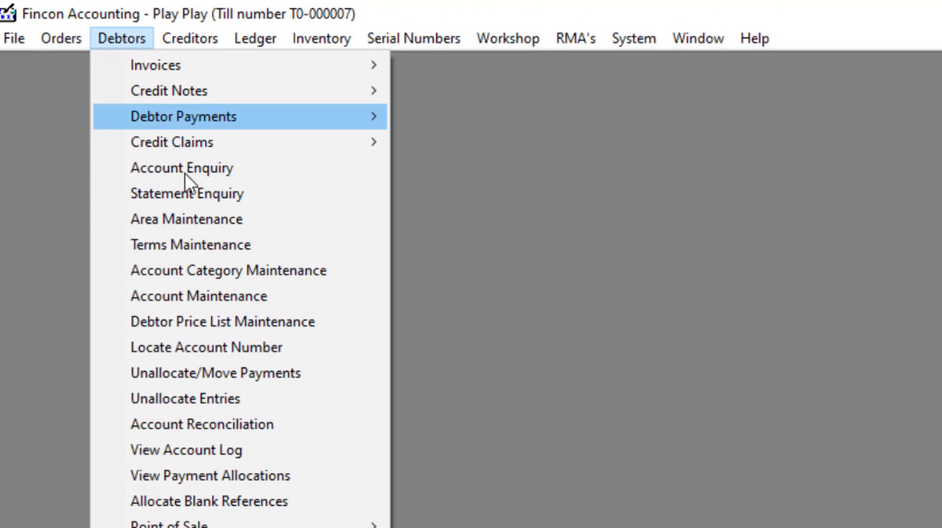
pyautogui.click(222, 321)
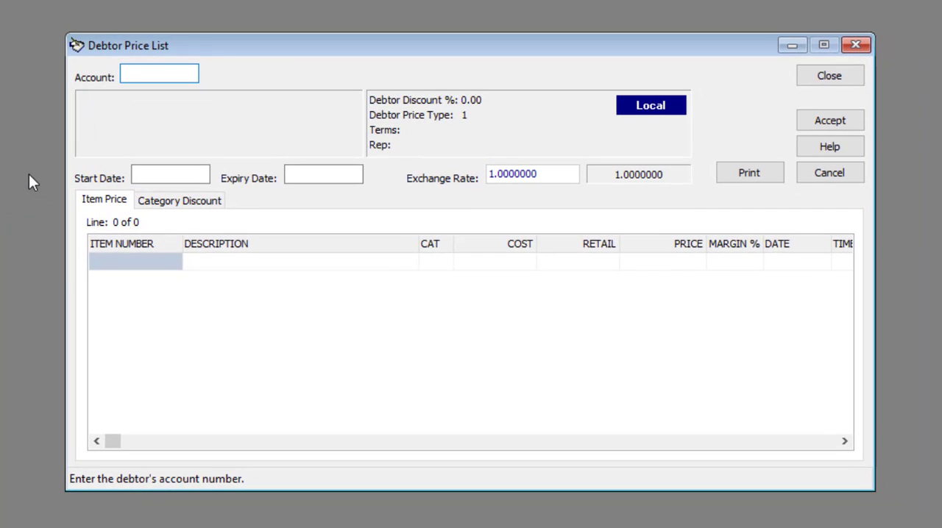
# - Load account JOE001 and confirm start date 01/08/2021 and expiry date 20/08/2021
pyautogui.click(159, 74)
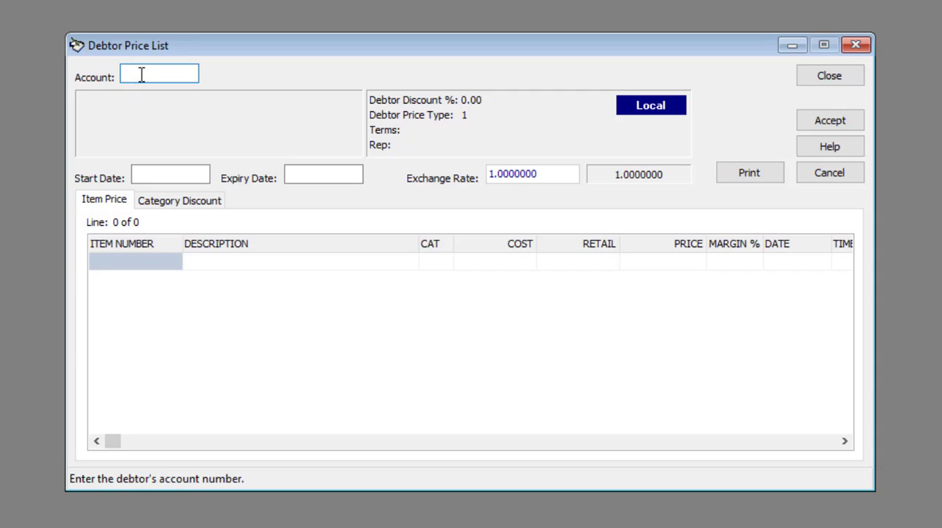
pyautogui.write('JOE001')
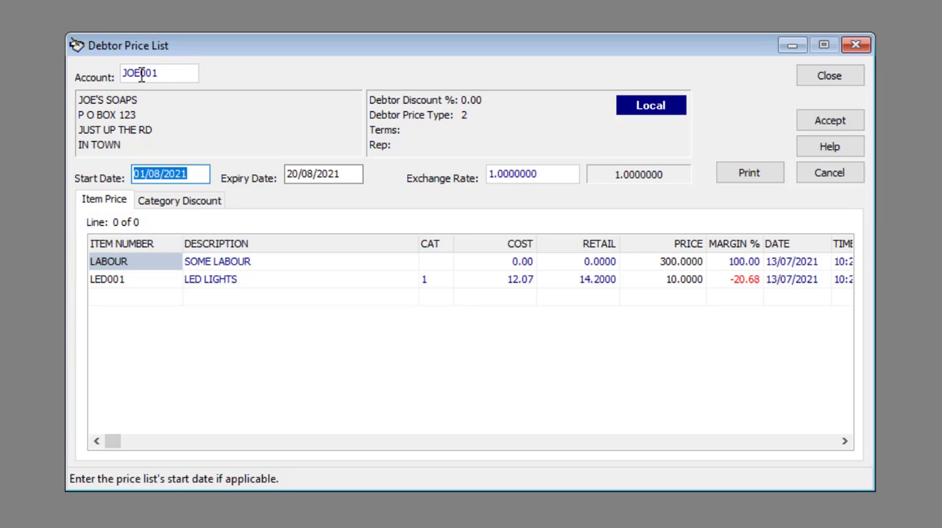
pyautogui.click(169, 173)
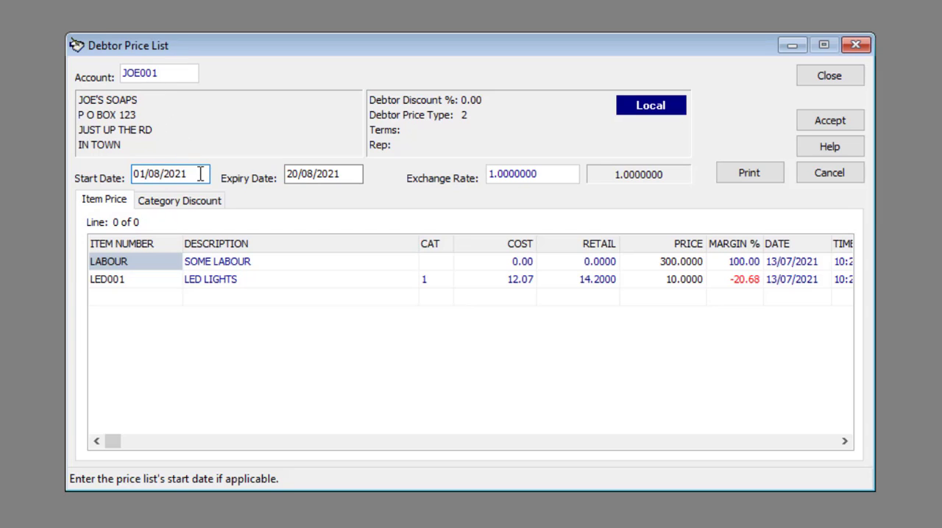
pyautogui.click(322, 173)
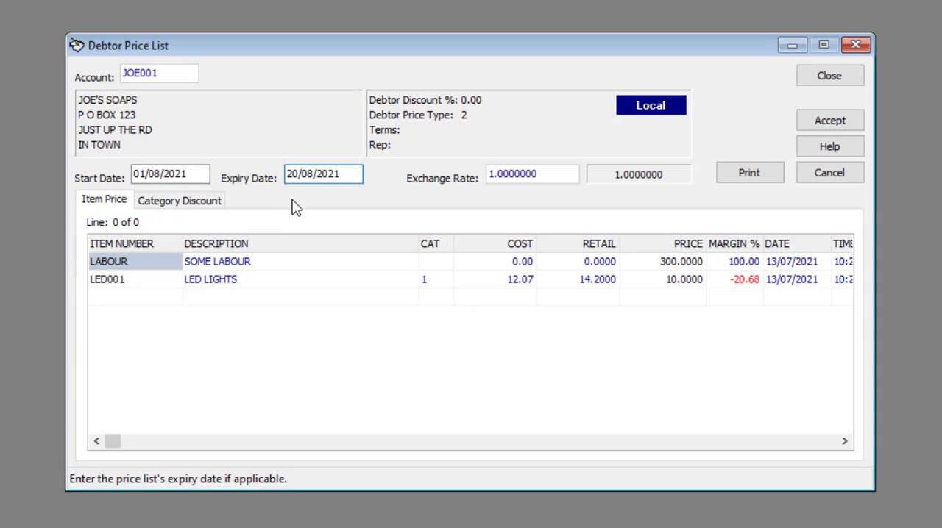
# - Step through the LABOUR and LED001 price lines, then accept the price list
pyautogui.click(109, 261)
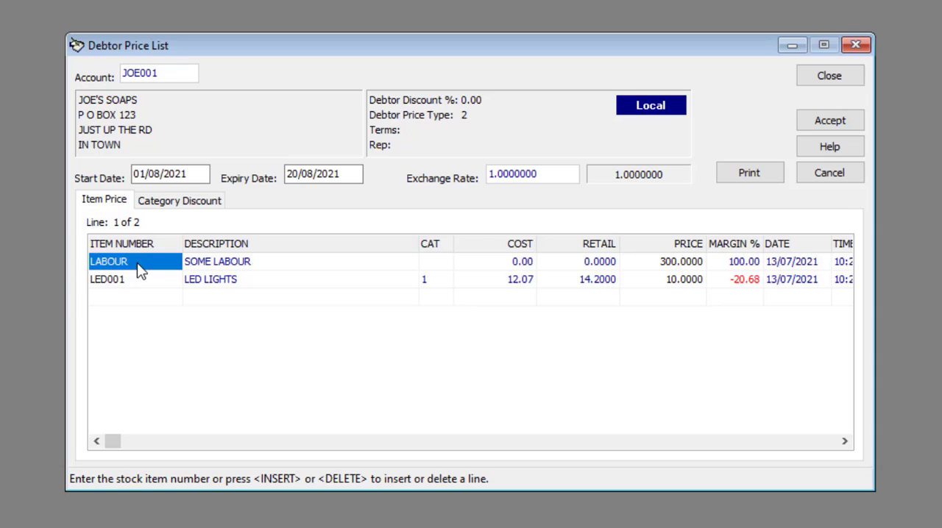
pyautogui.press('insert')
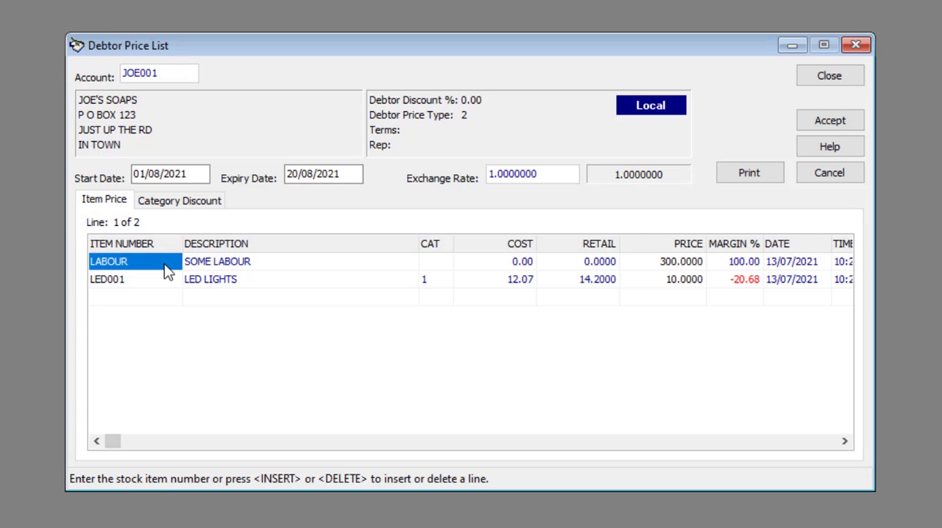
pyautogui.click(829, 120)
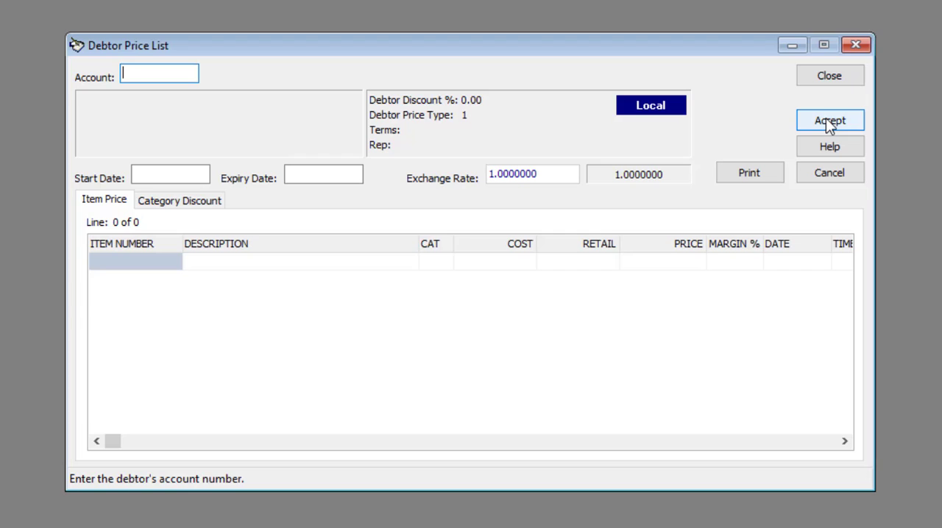